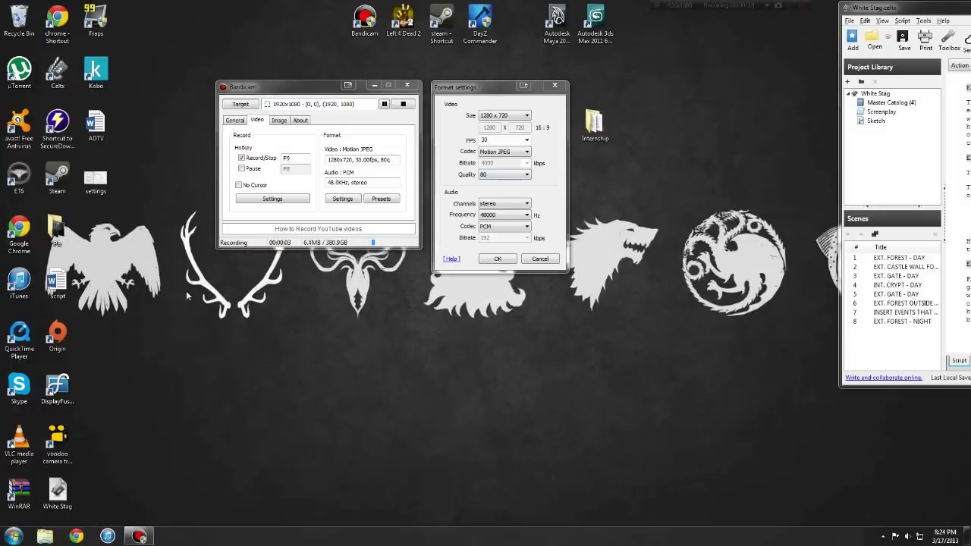
mouse_move(180, 362)
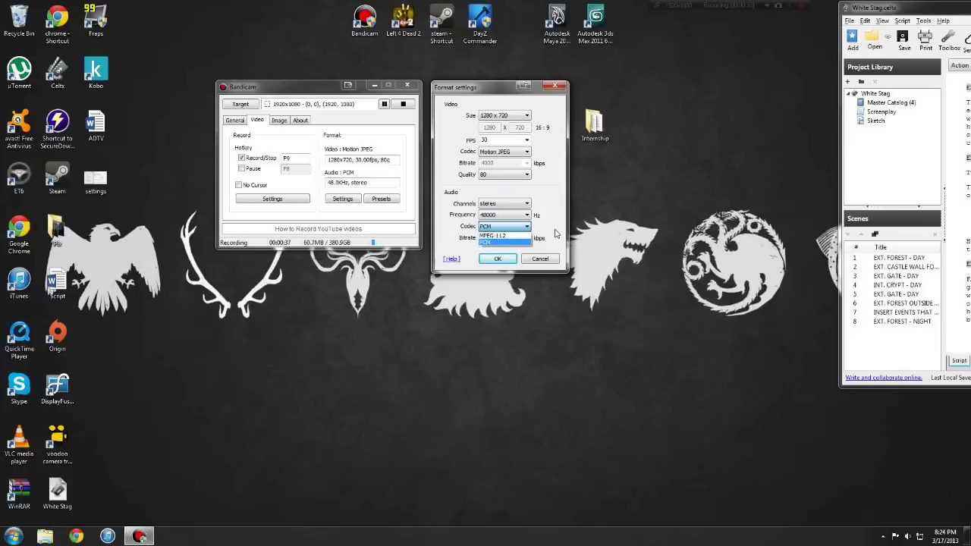
- Keep PCM audio and Motion JPEG video codecs, then return to Left 4 Dead 2
left_click(504, 242)
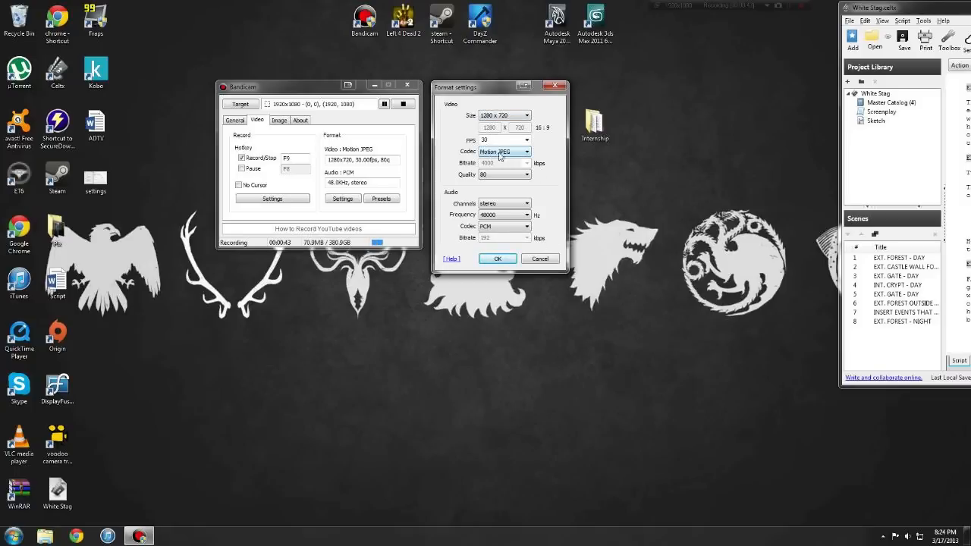
left_click(526, 152)
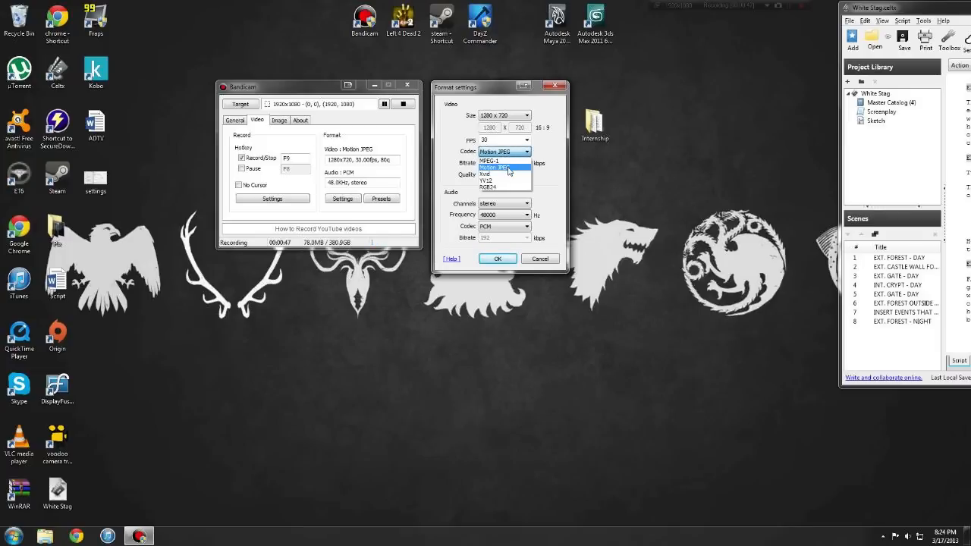
left_click(498, 259)
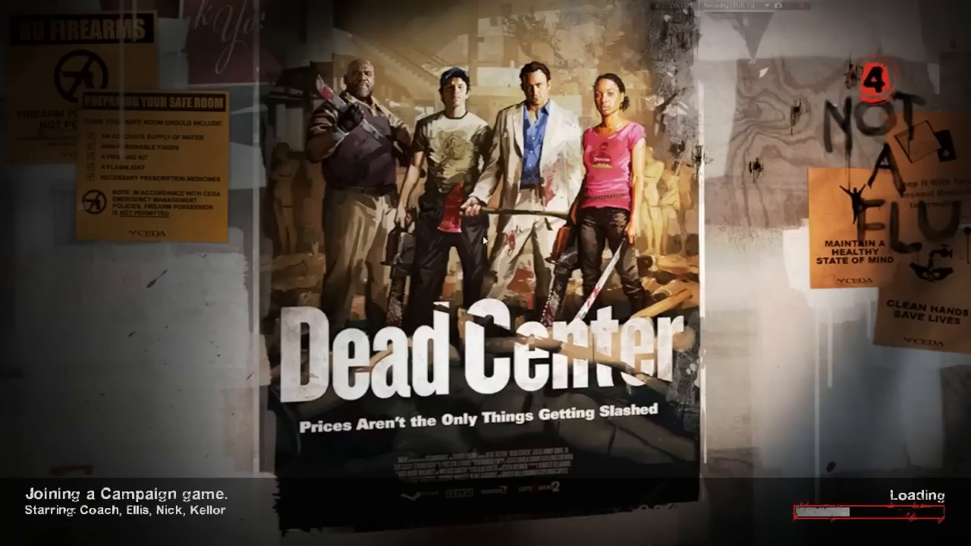
mouse_move(631, 249)
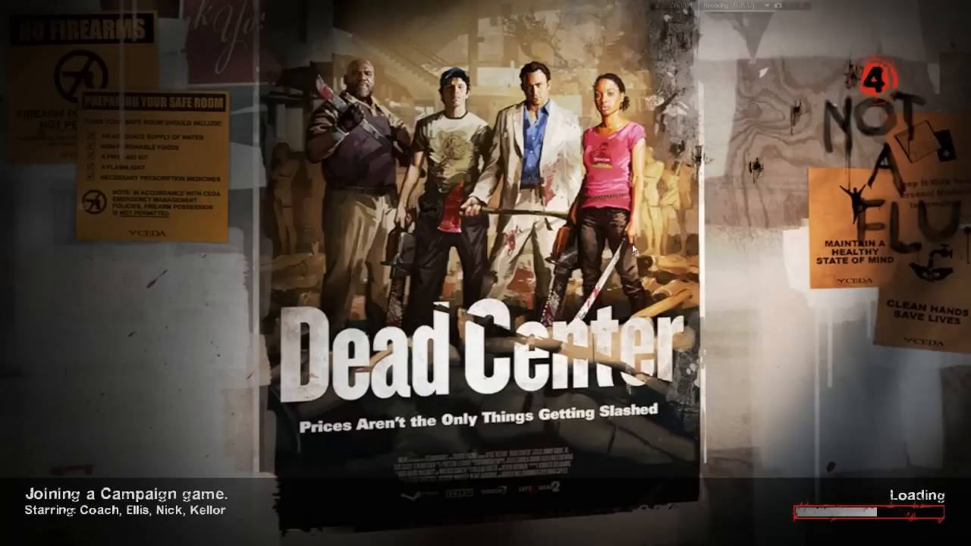
mouse_move(703, 129)
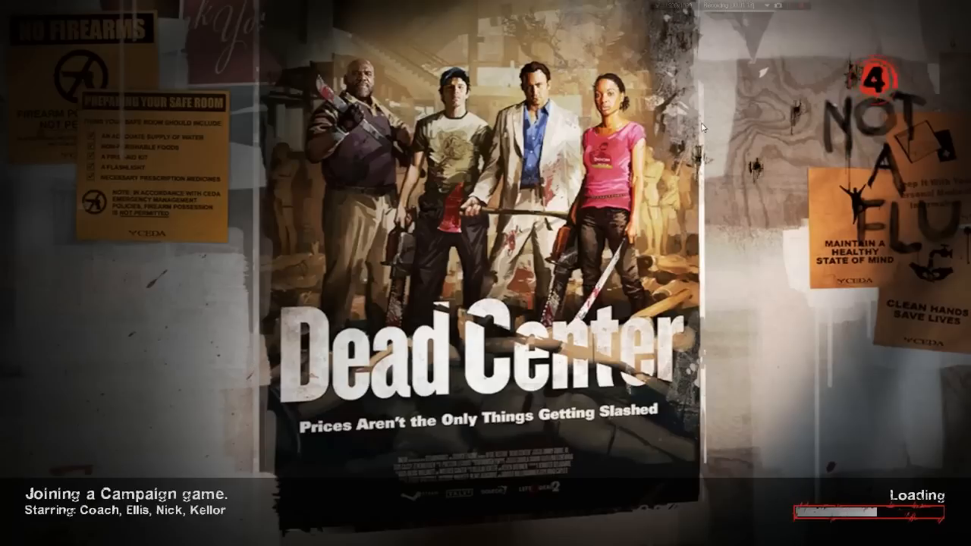
mouse_move(678, 127)
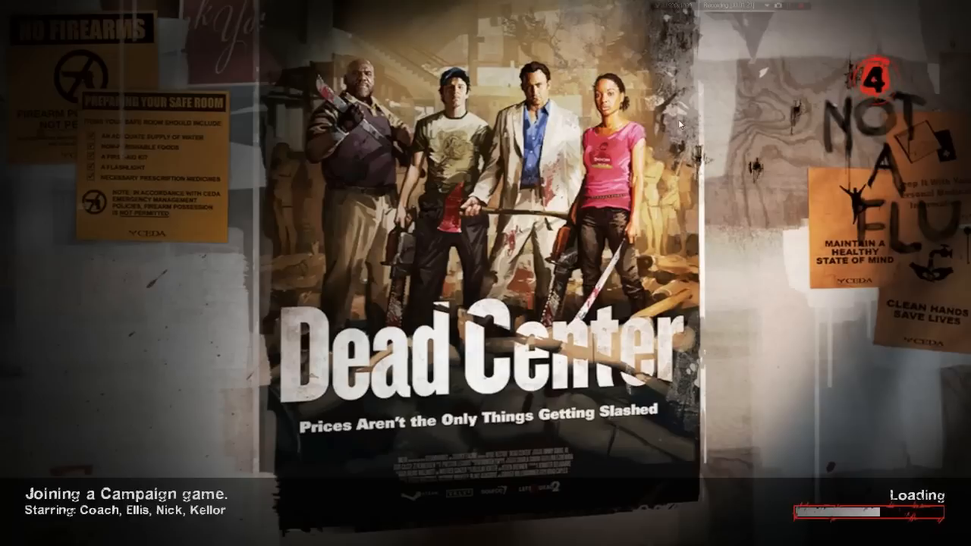
mouse_move(653, 21)
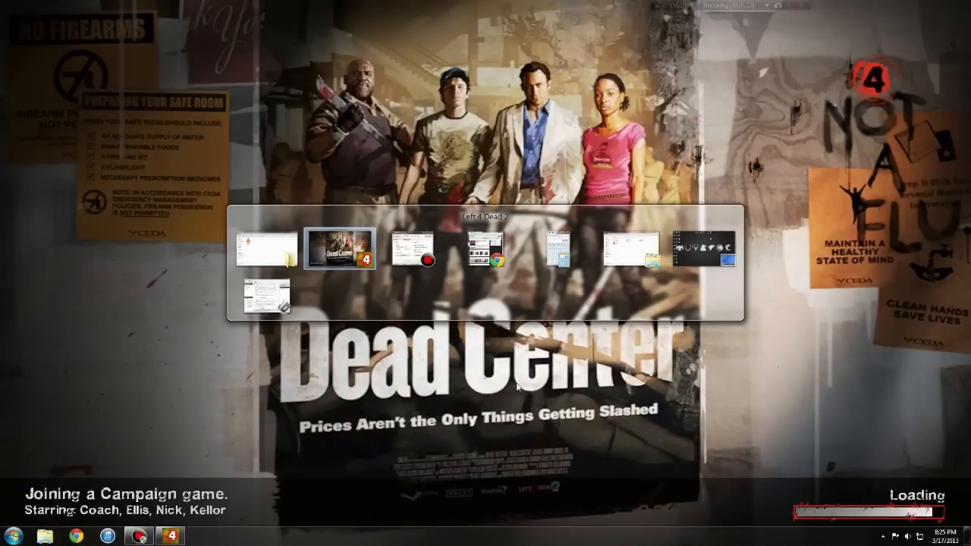
left_click(431, 246)
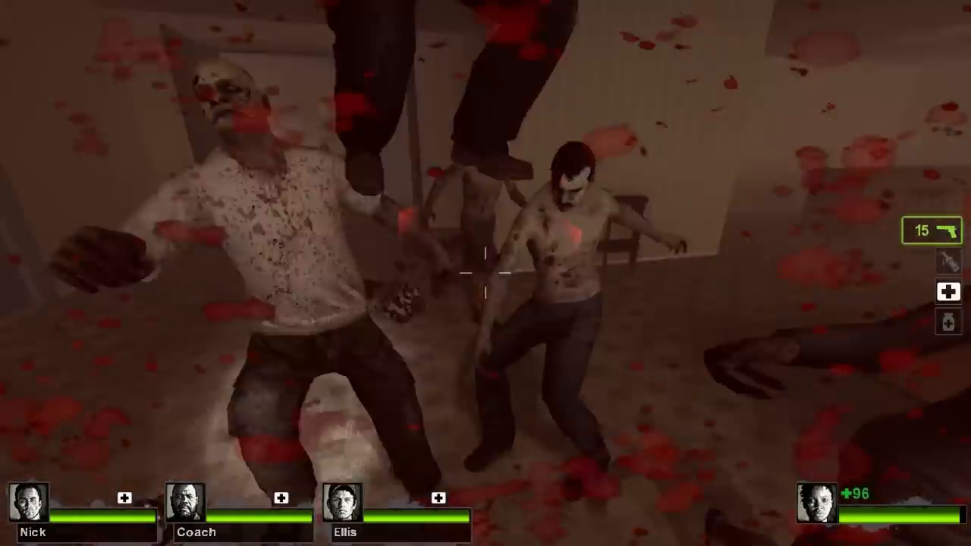
- Shoot the infected ahead with the pistol while Bandicam records
left_click(485, 274)
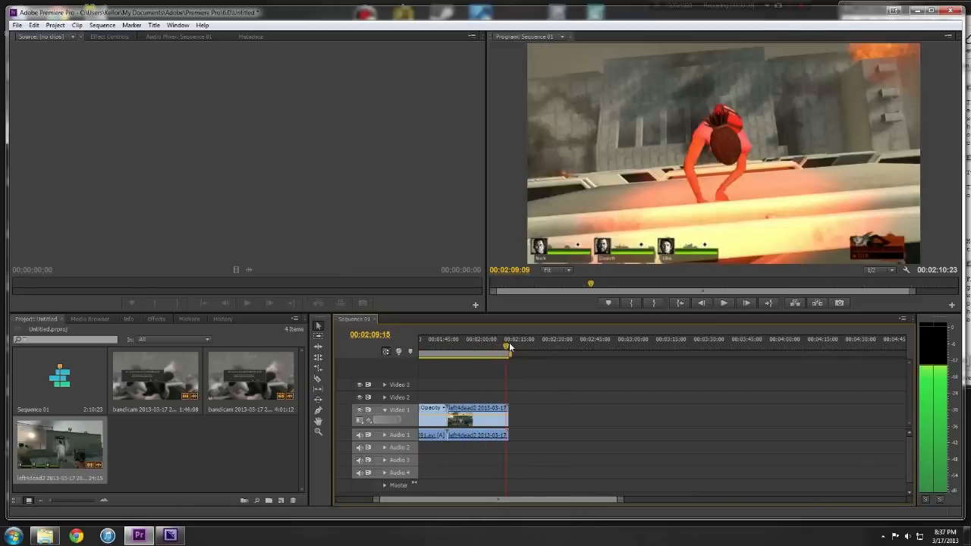
- Move the playhead to the sequence's final frames at 00:02:10:21
left_click(14, 25)
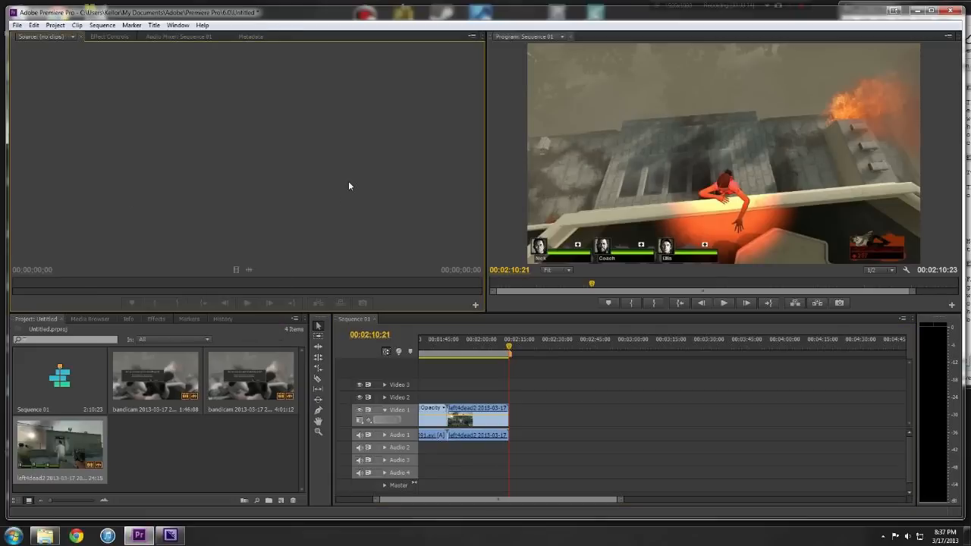
mouse_move(544, 396)
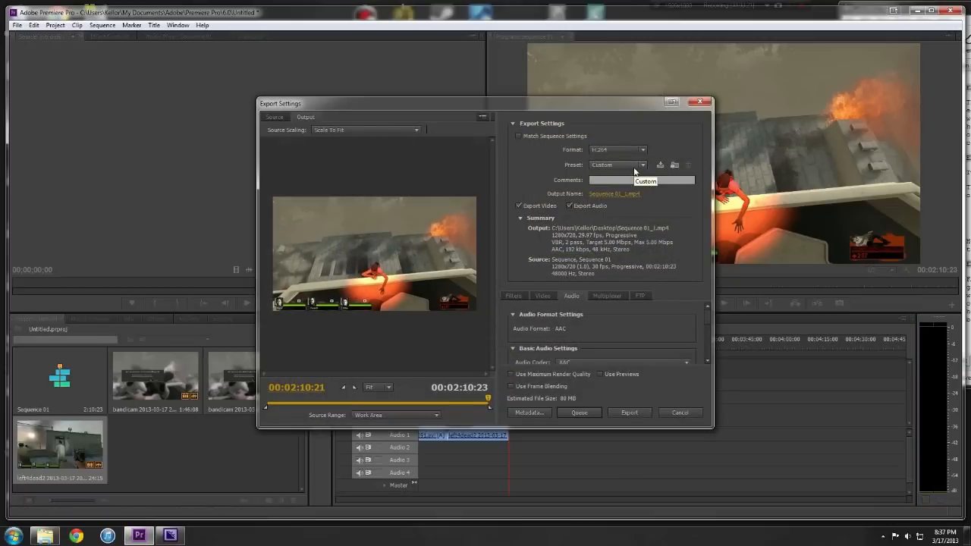
- Choose the YouTube HD 720p 29.97 preset, estimating an 82 MB file
left_click(639, 165)
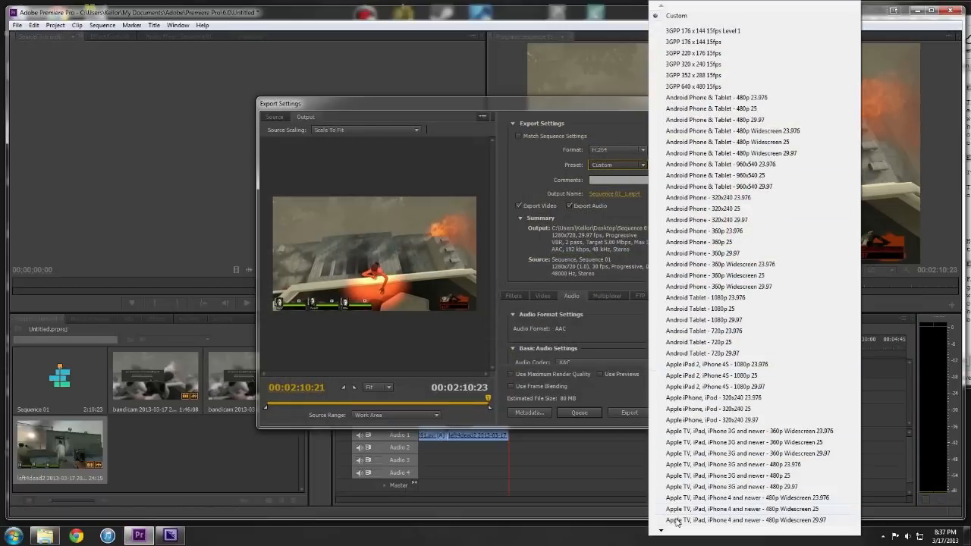
scroll("down", 3)
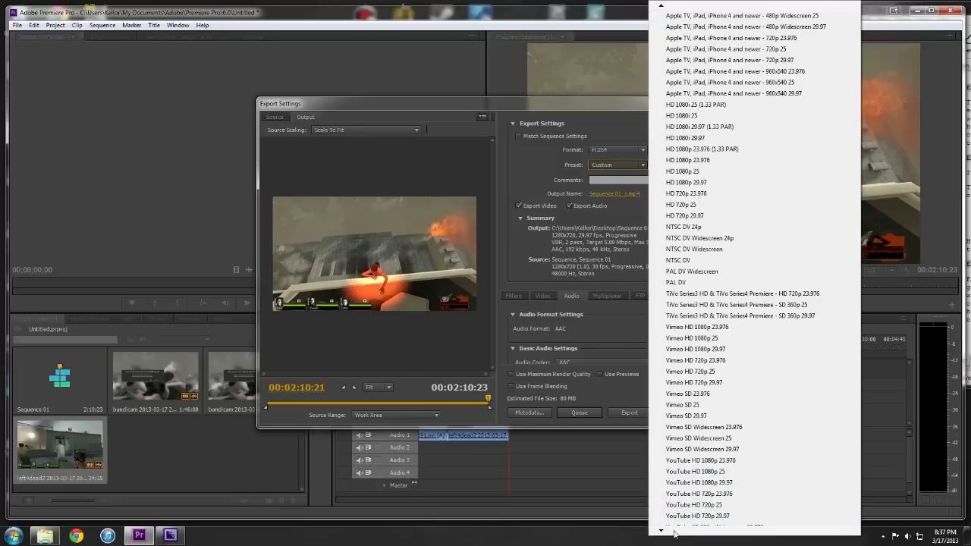
scroll("down", 3)
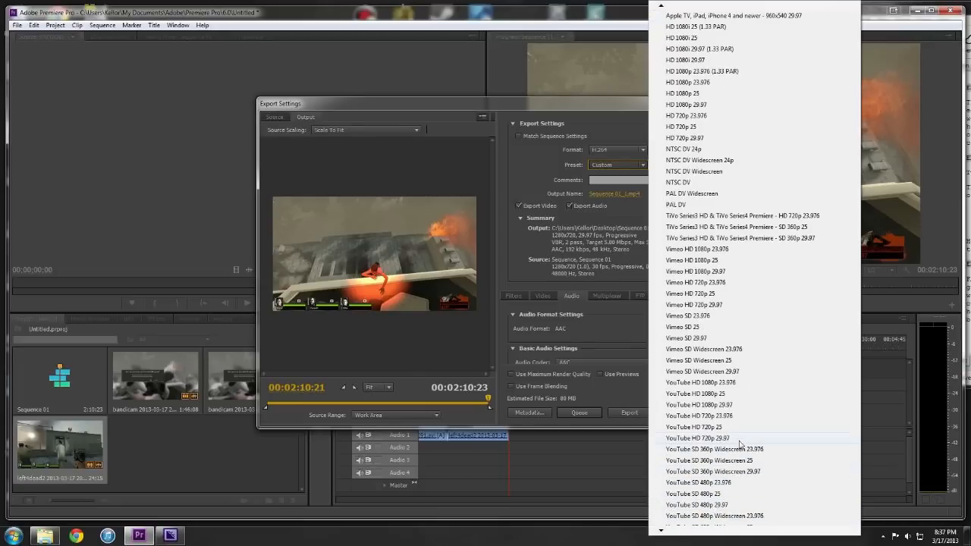
mouse_move(717, 443)
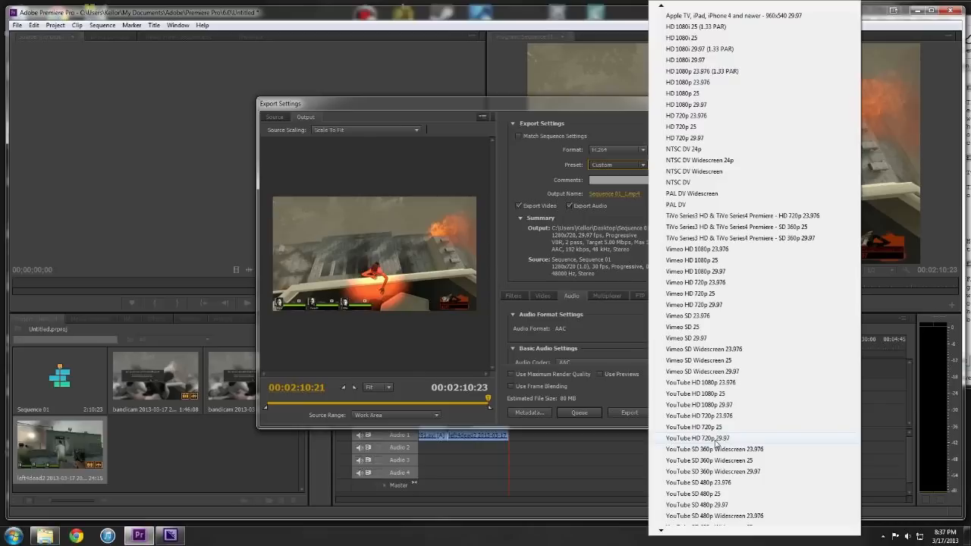
left_click(696, 438)
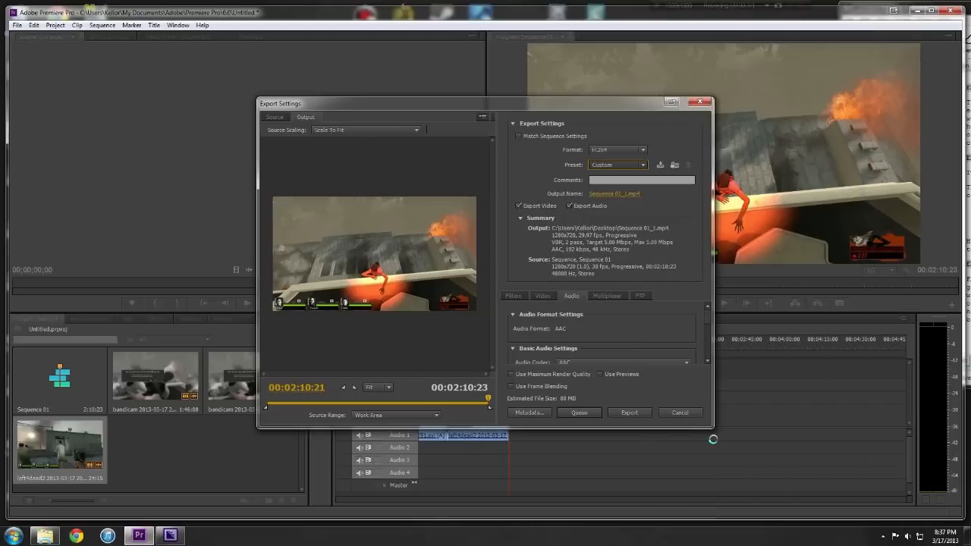
left_click(617, 165)
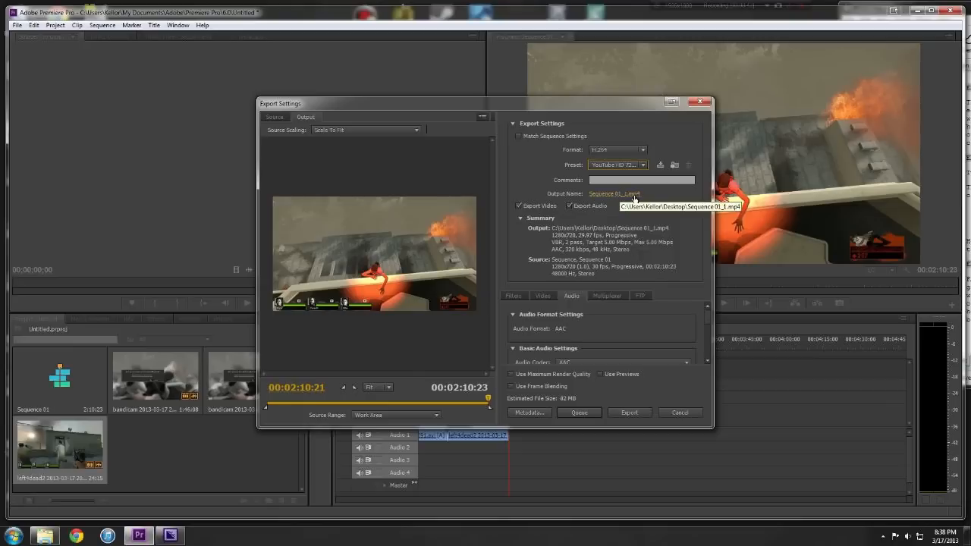
- Set audio bitrate to 192 kbps and export Sequence 01.mp4 to the desktop
left_click(613, 194)
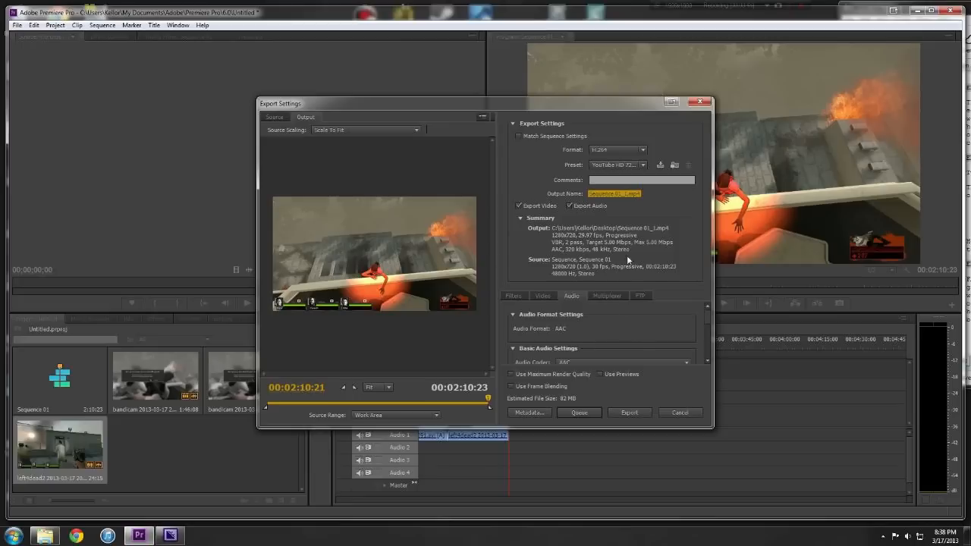
mouse_move(708, 322)
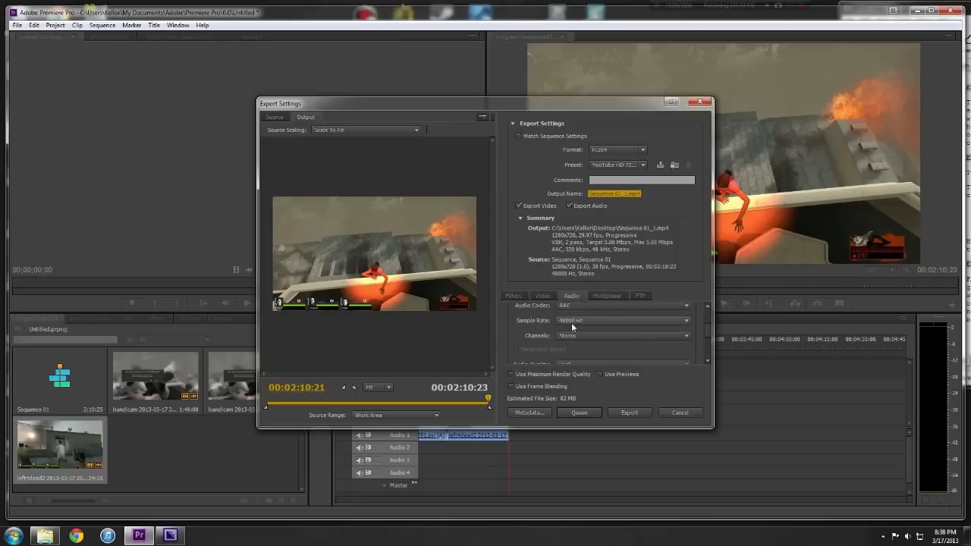
scroll("down", 3)
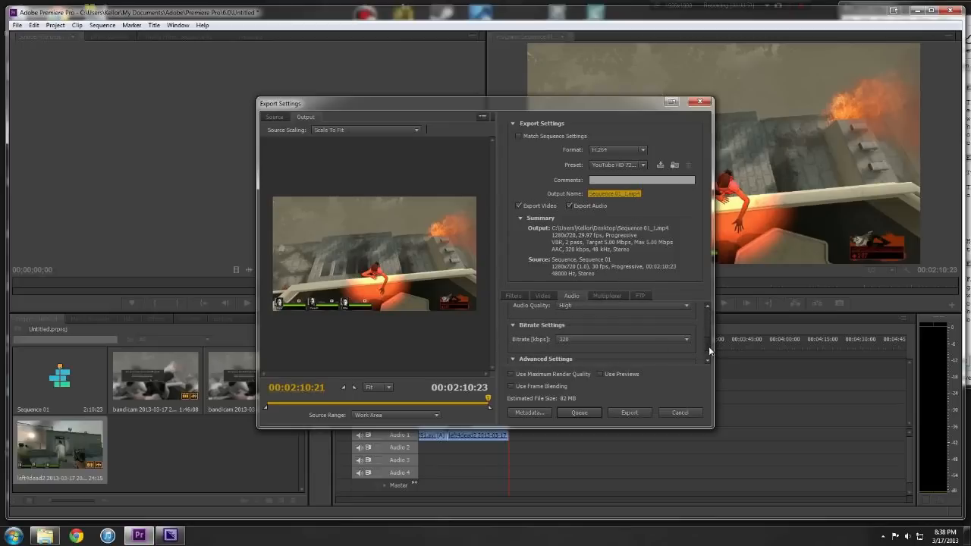
left_click(687, 339)
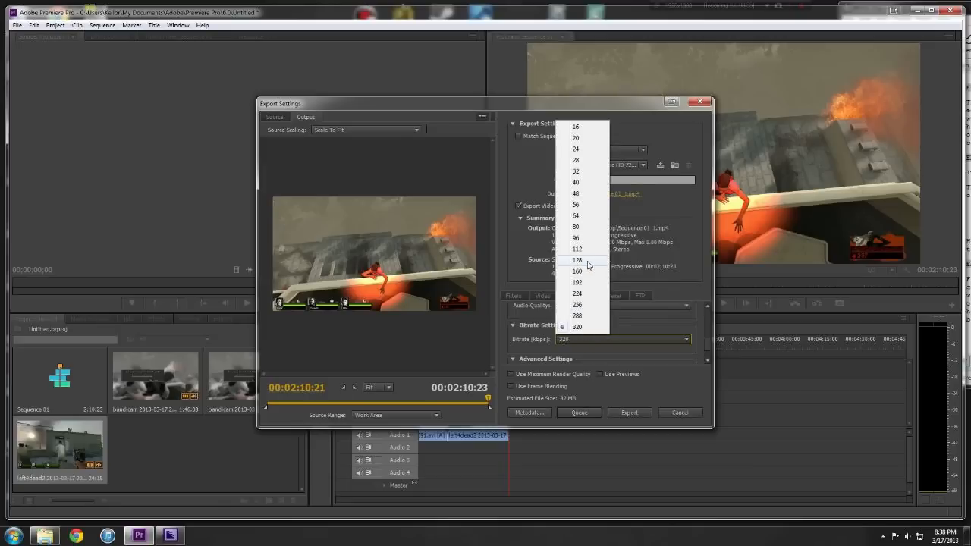
left_click(576, 282)
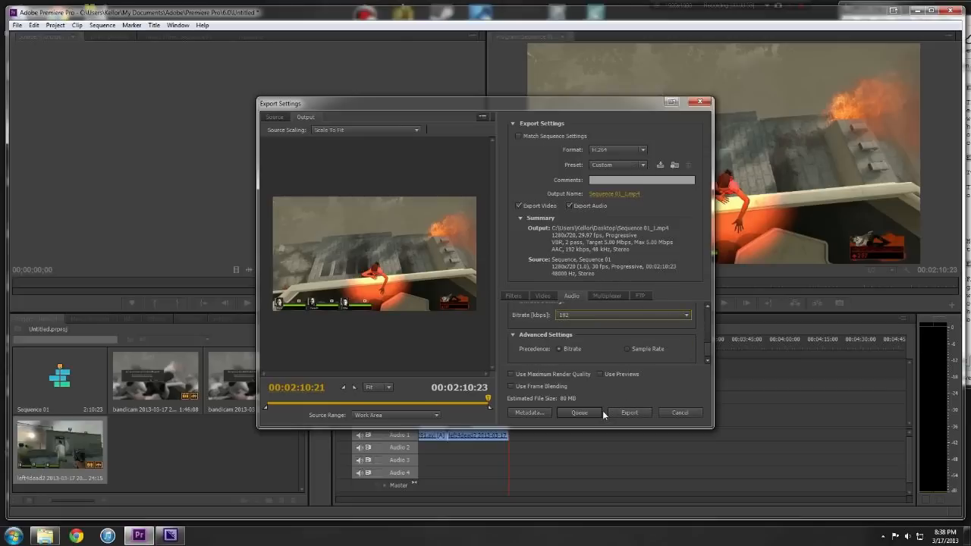
mouse_move(630, 412)
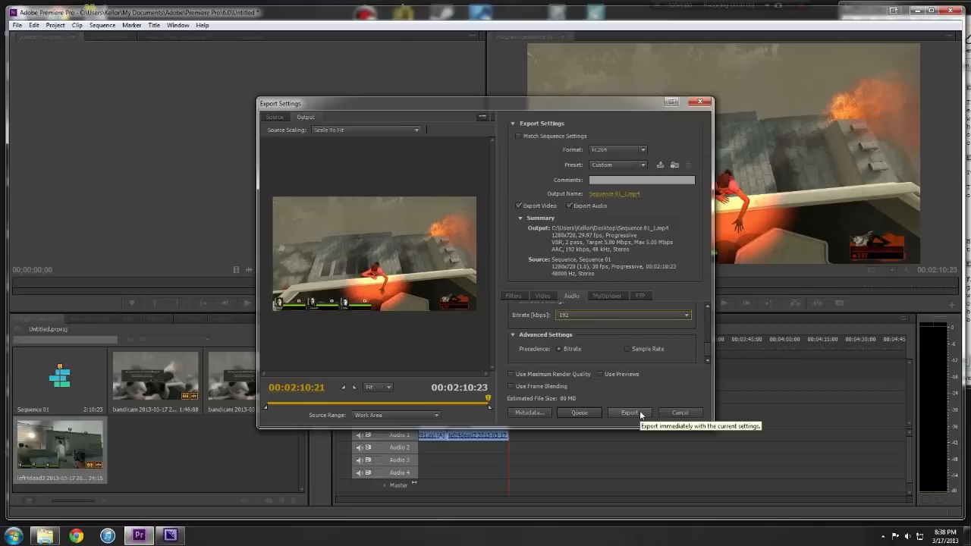
left_click(629, 413)
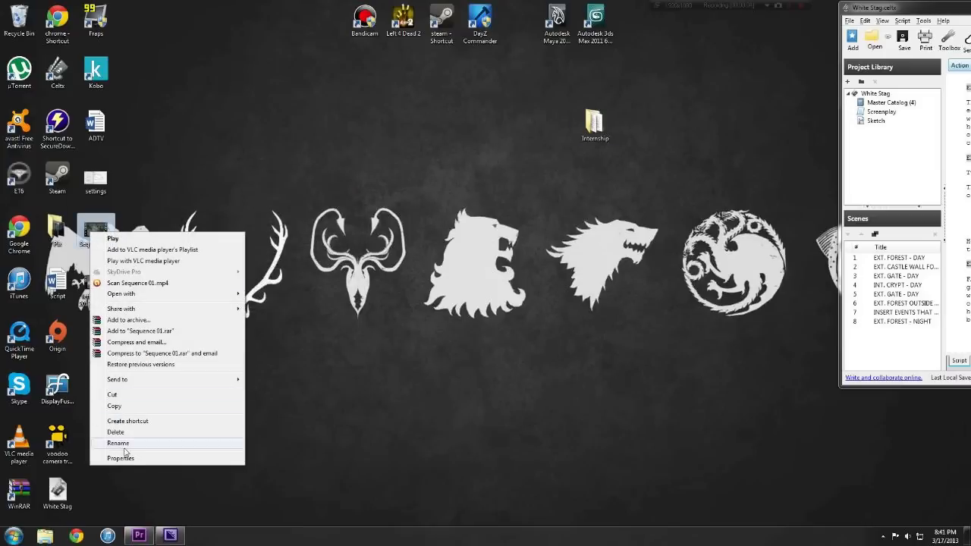
- Open properties for Sequence 01.mp4 (15.1 MB) and the original AVI (68.1 MB)
left_click(119, 458)
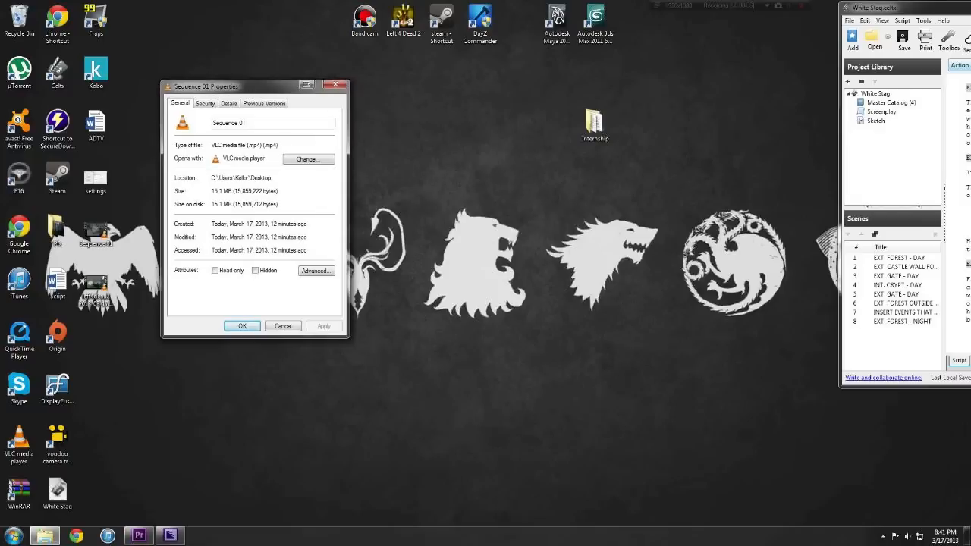
right_click(95, 288)
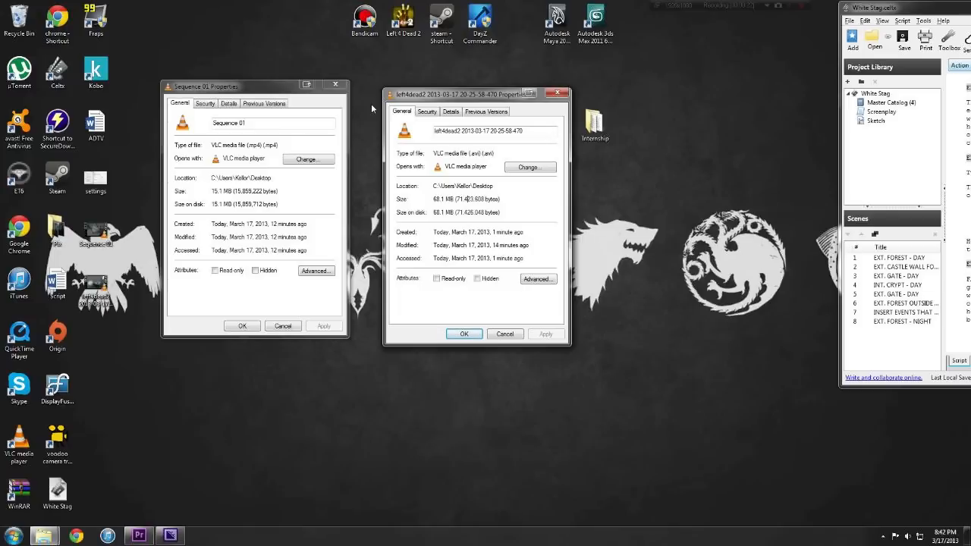
mouse_move(575, 113)
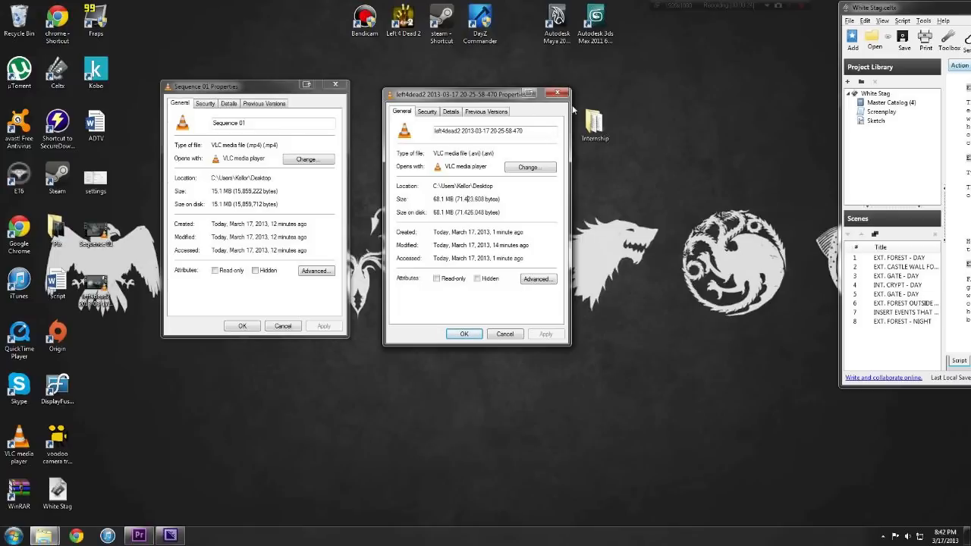
mouse_move(234, 483)
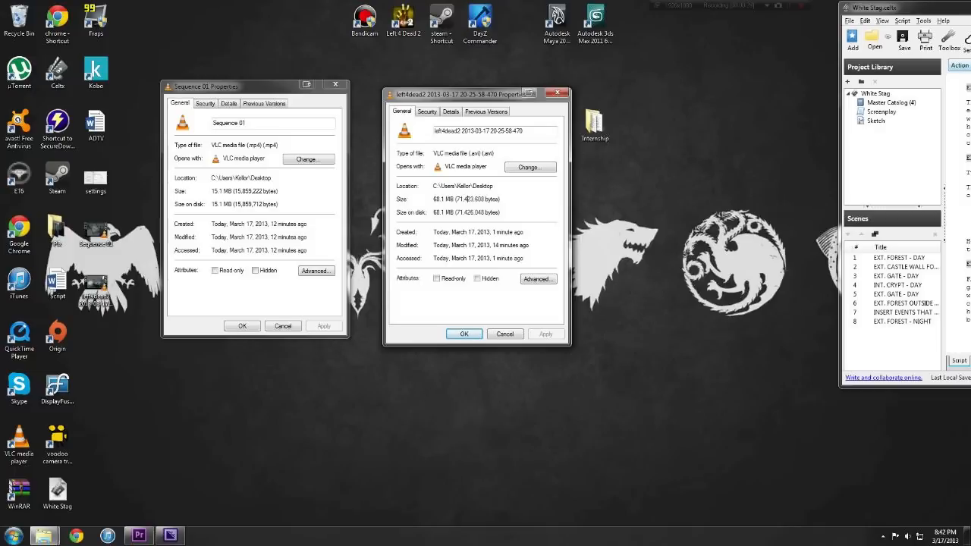
mouse_move(320, 142)
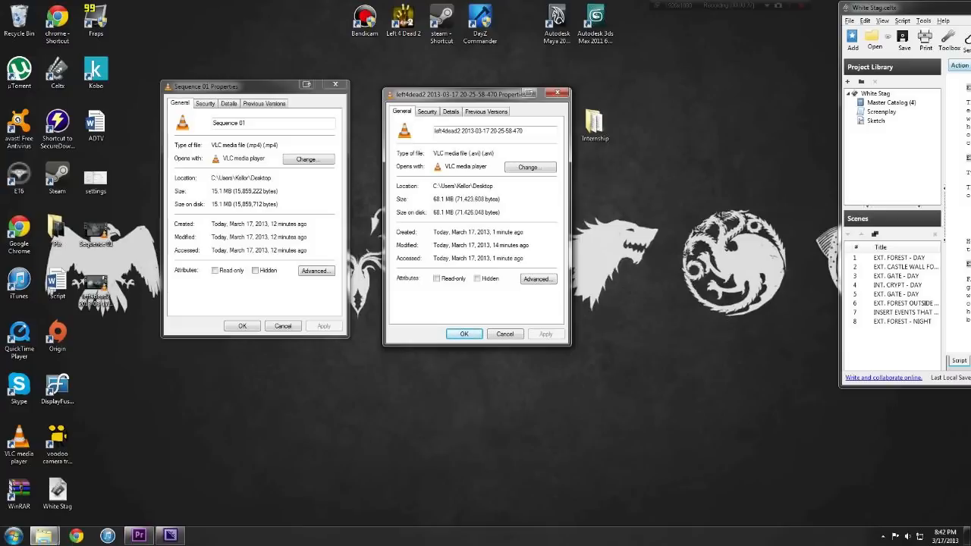
mouse_move(310, 432)
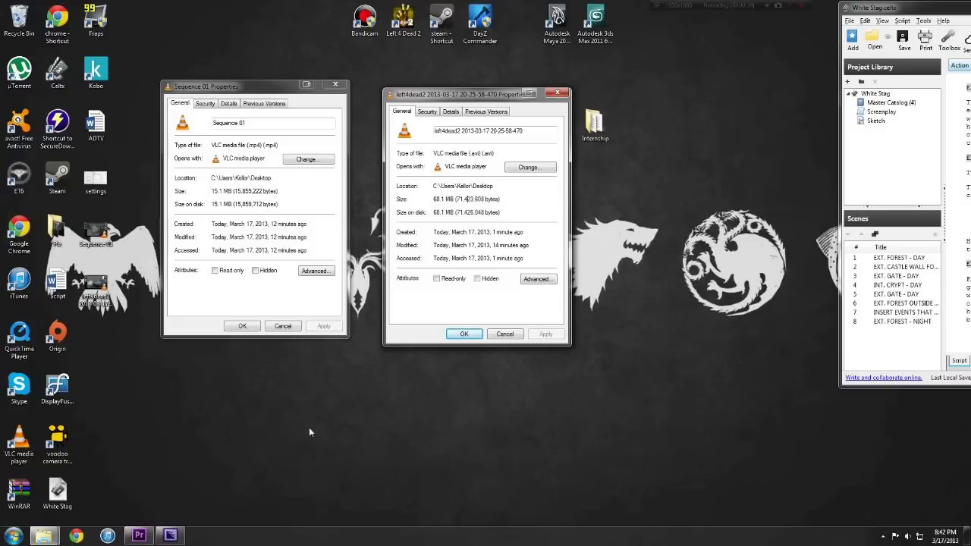